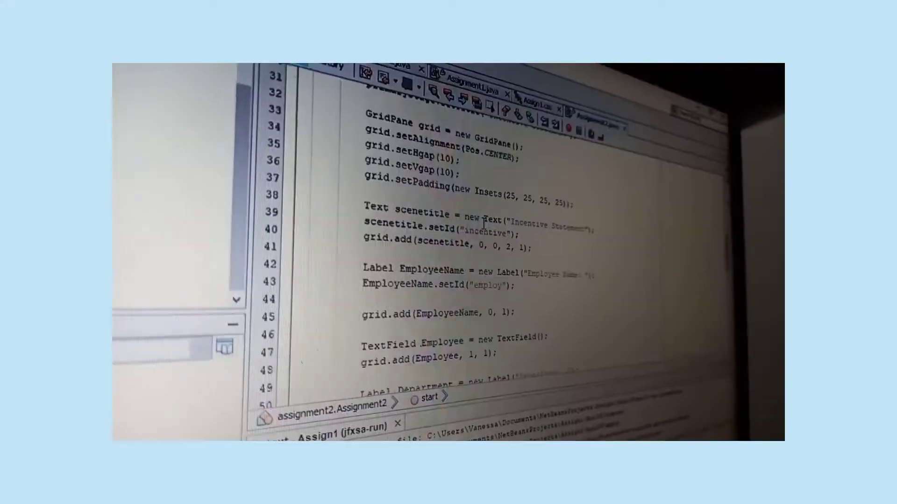
{"action": "scroll", "scroll_direction": "down", "scroll_amount": 3}
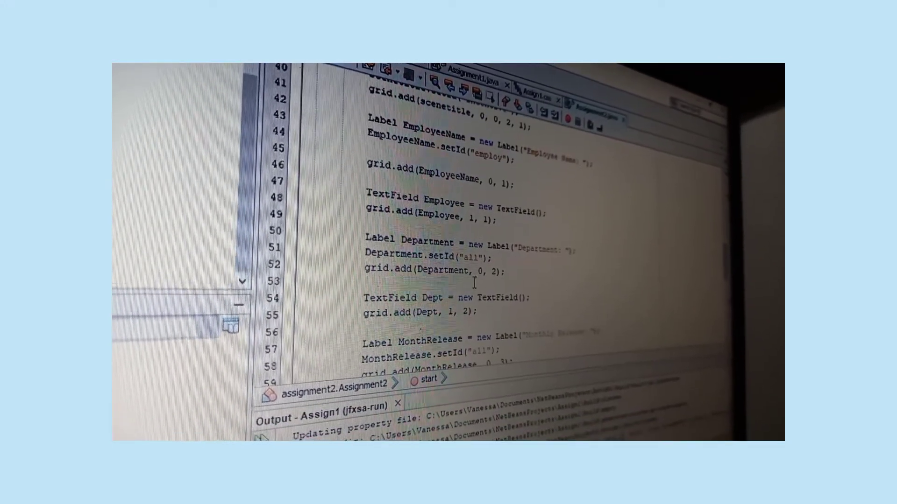